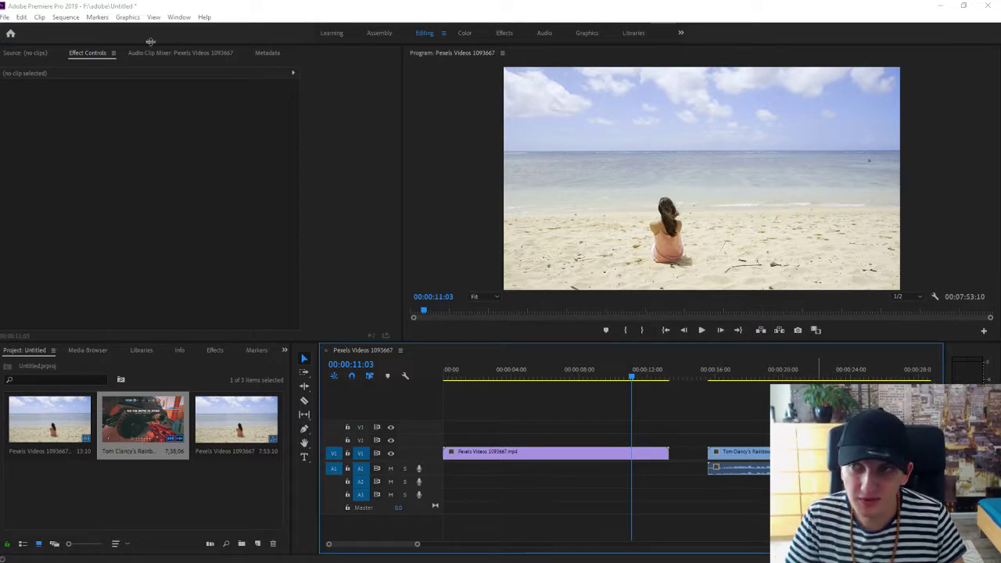
Reach the Audio Hardware preferences showing the Realtek speakers output flagged as not working.
click(22, 16)
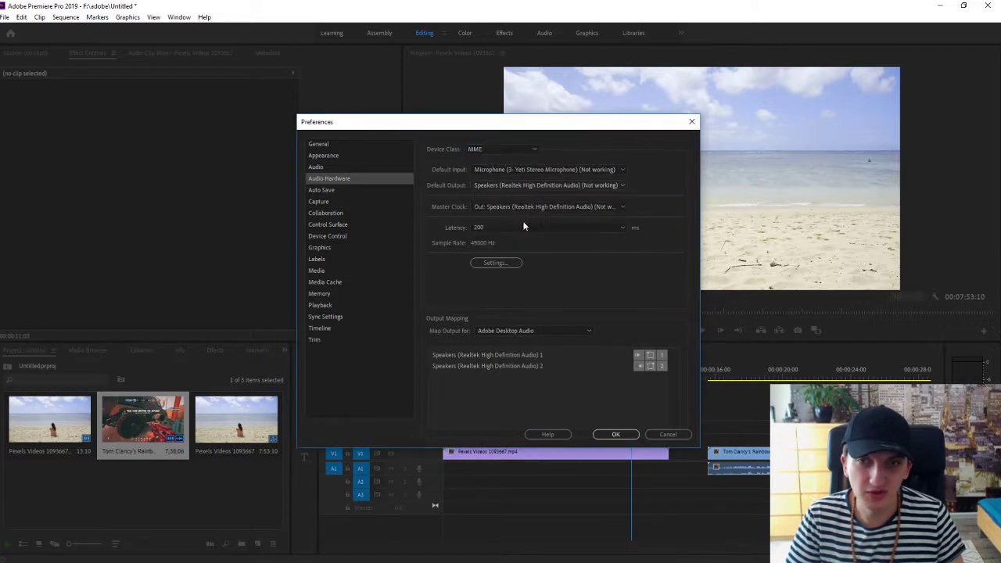
Set Default Output to Speakers (Realtek High Definition Audio) and confirm the device change.
click(622, 185)
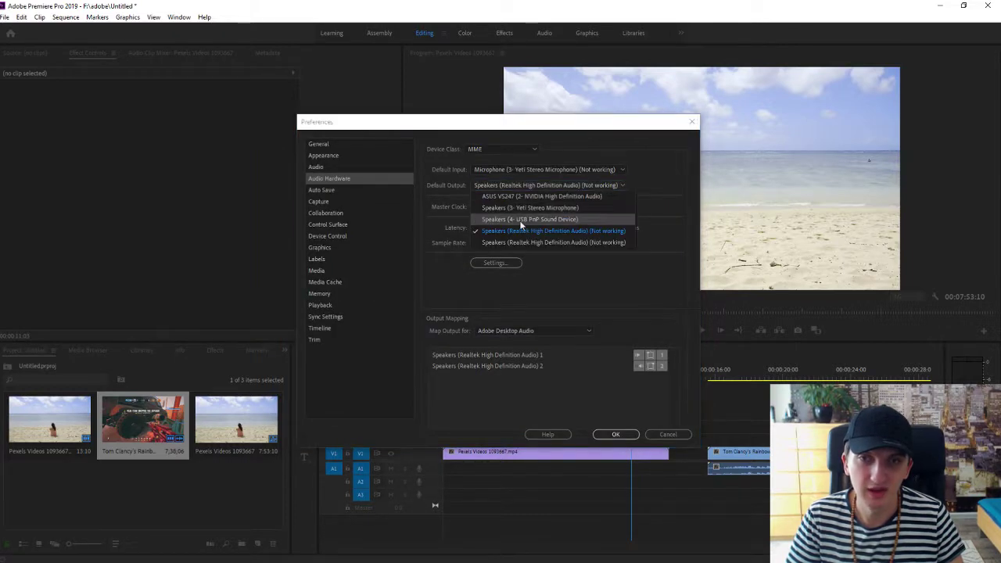
click(530, 219)
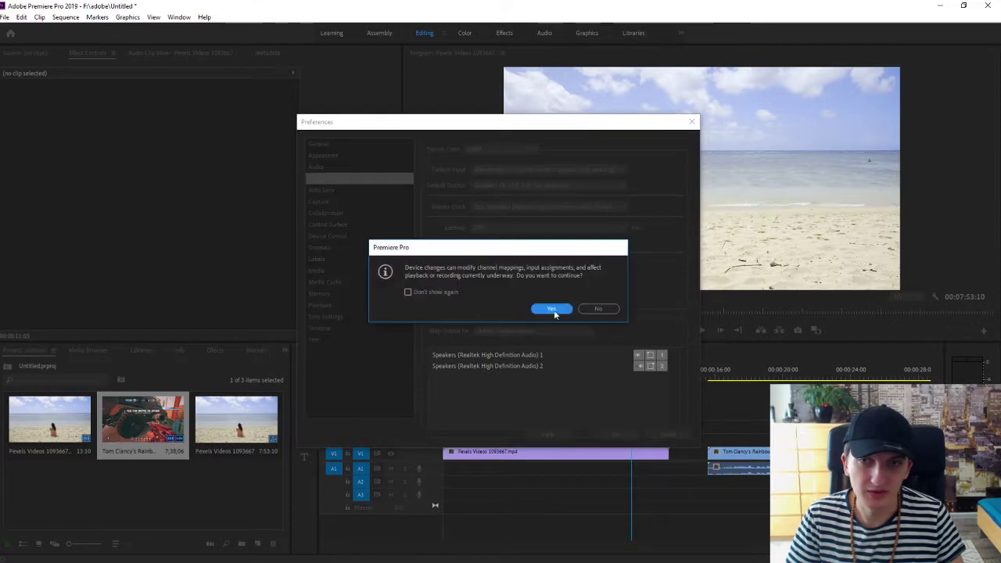
click(550, 308)
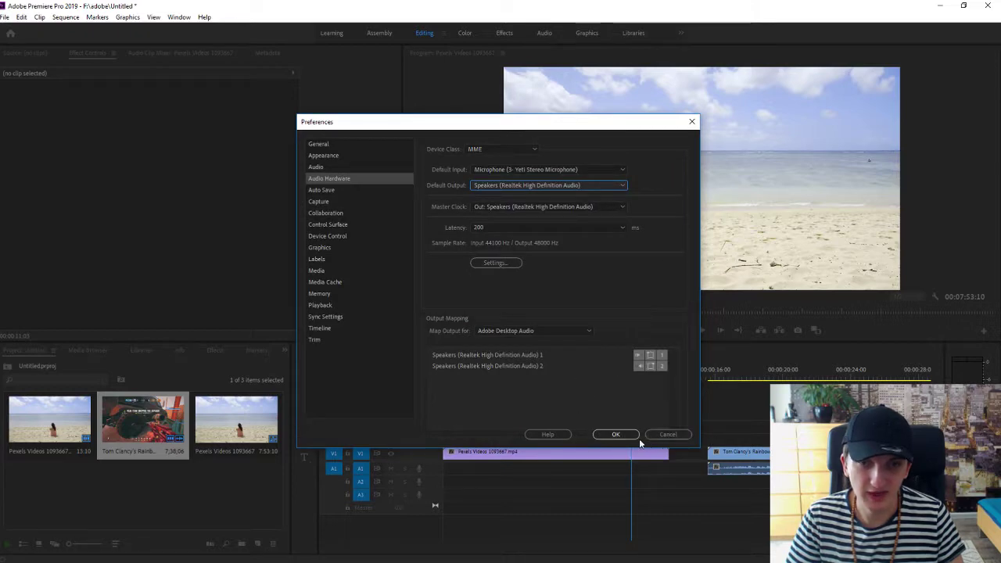
Apply the speaker change with OK and return to the editing workspace.
click(616, 434)
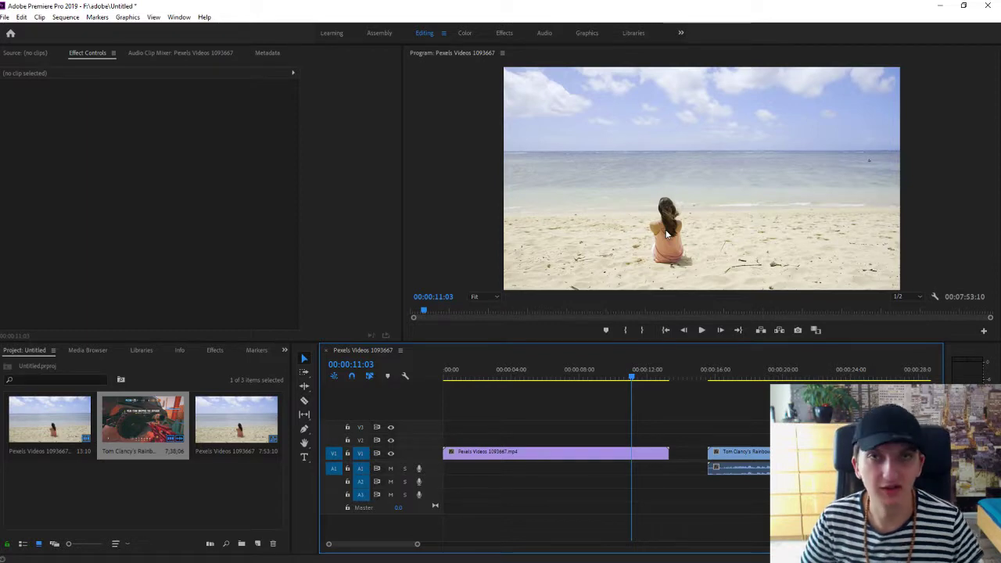
Return to the Audio Hardware preferences and show the Default Output device list.
click(22, 16)
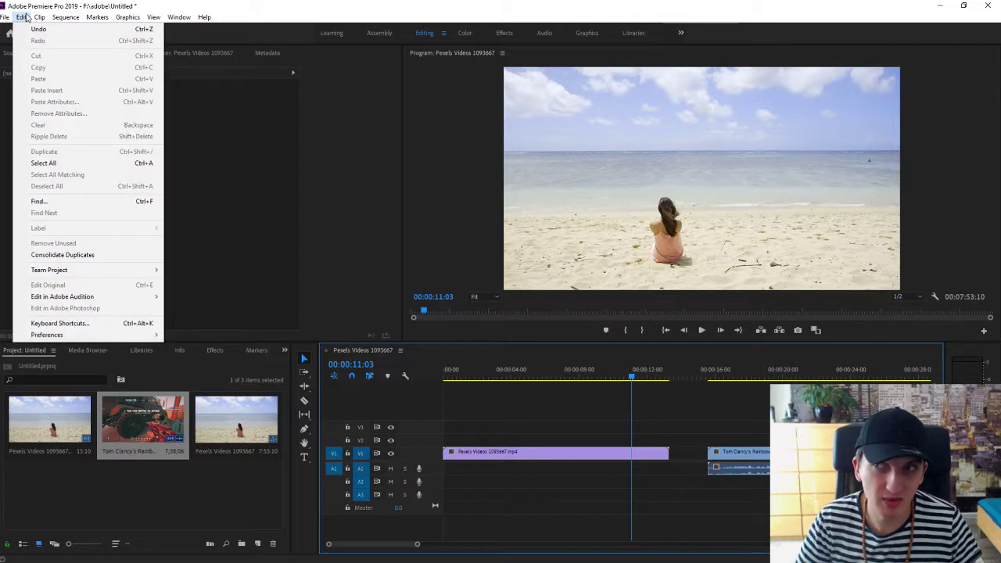
click(47, 334)
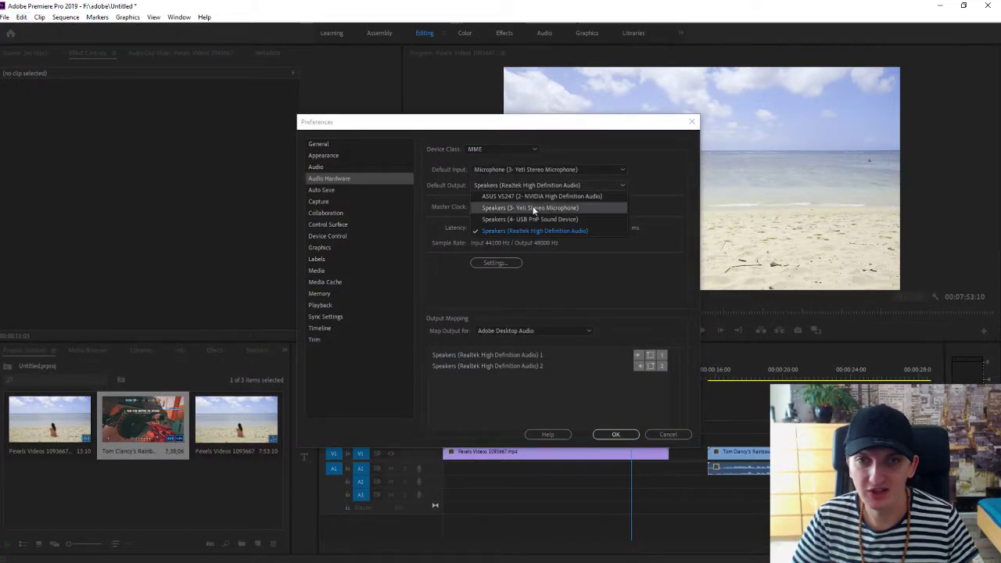
mouse_move(550, 219)
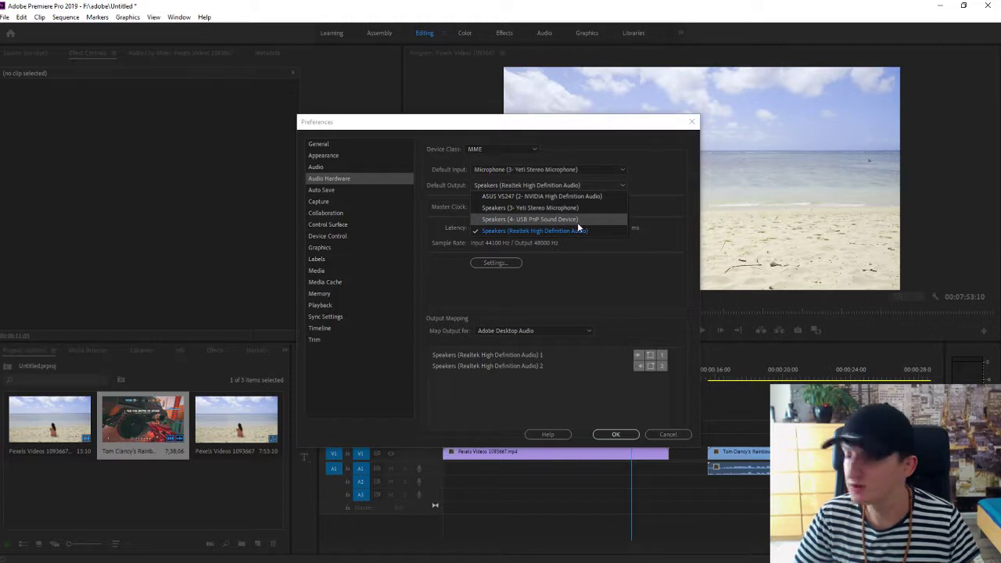